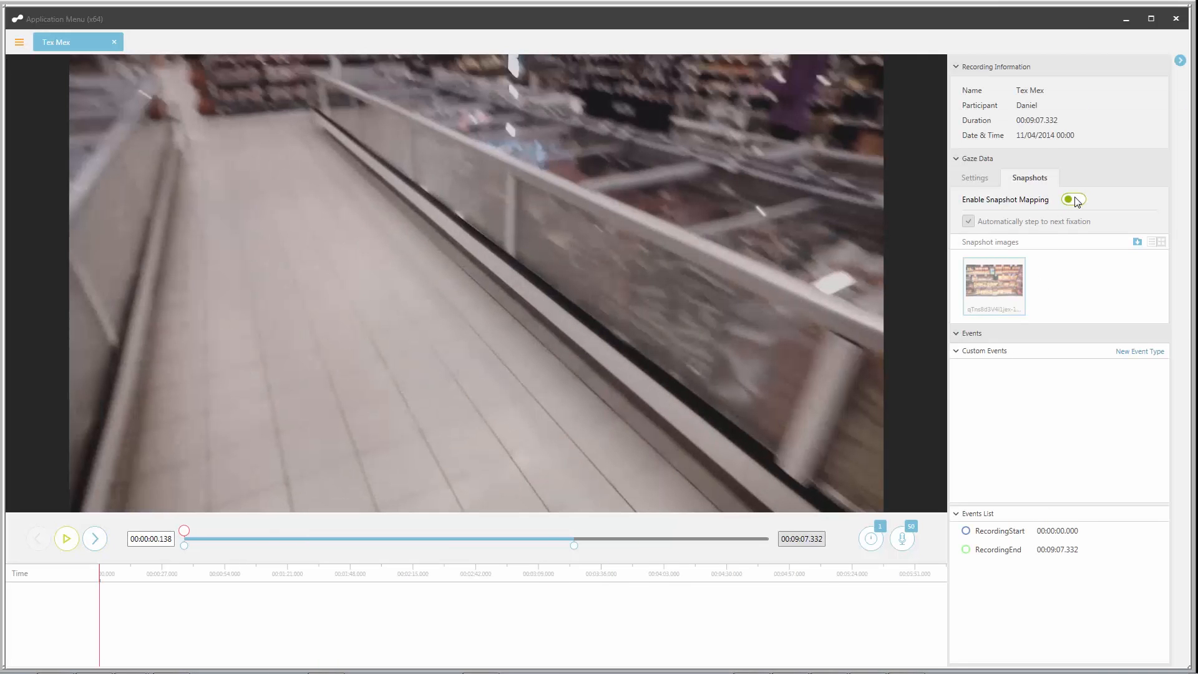
Step: Enable snapshot mapping, skip to the shelf, map the fixation onto the recipe tablet, and start a new event type
{"action": "left_click", "coordinate": [1072, 200]}
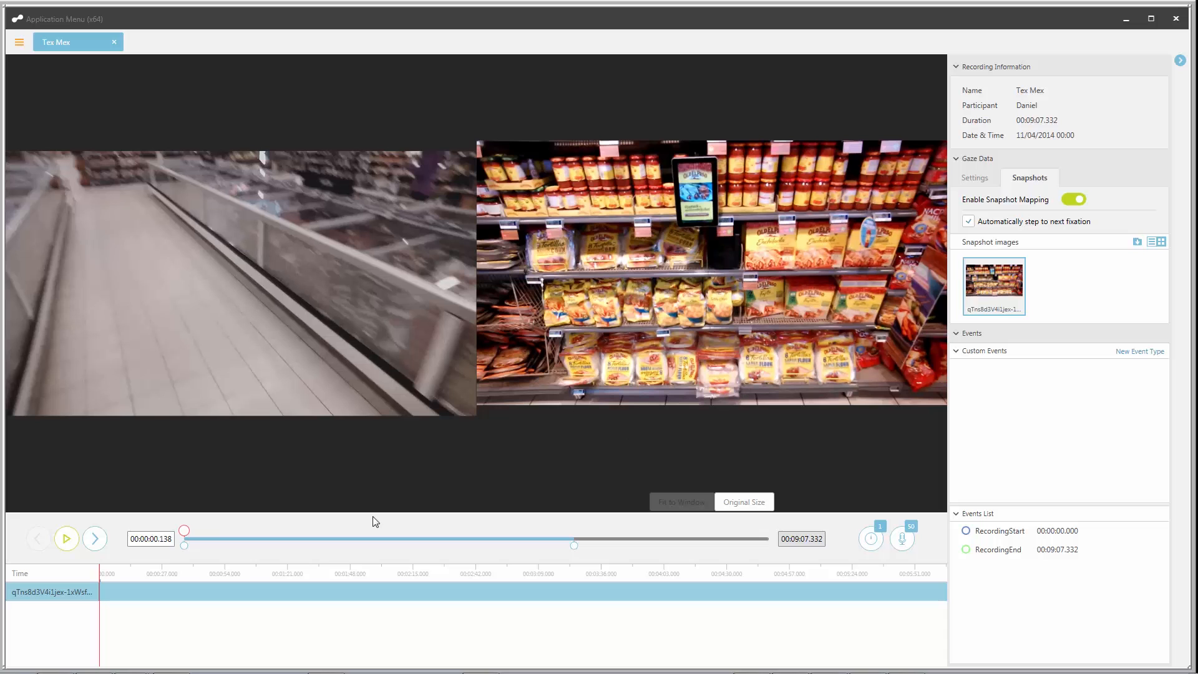
{"action": "left_click_drag", "start_coordinate": [184, 531], "coordinate": [198, 531]}
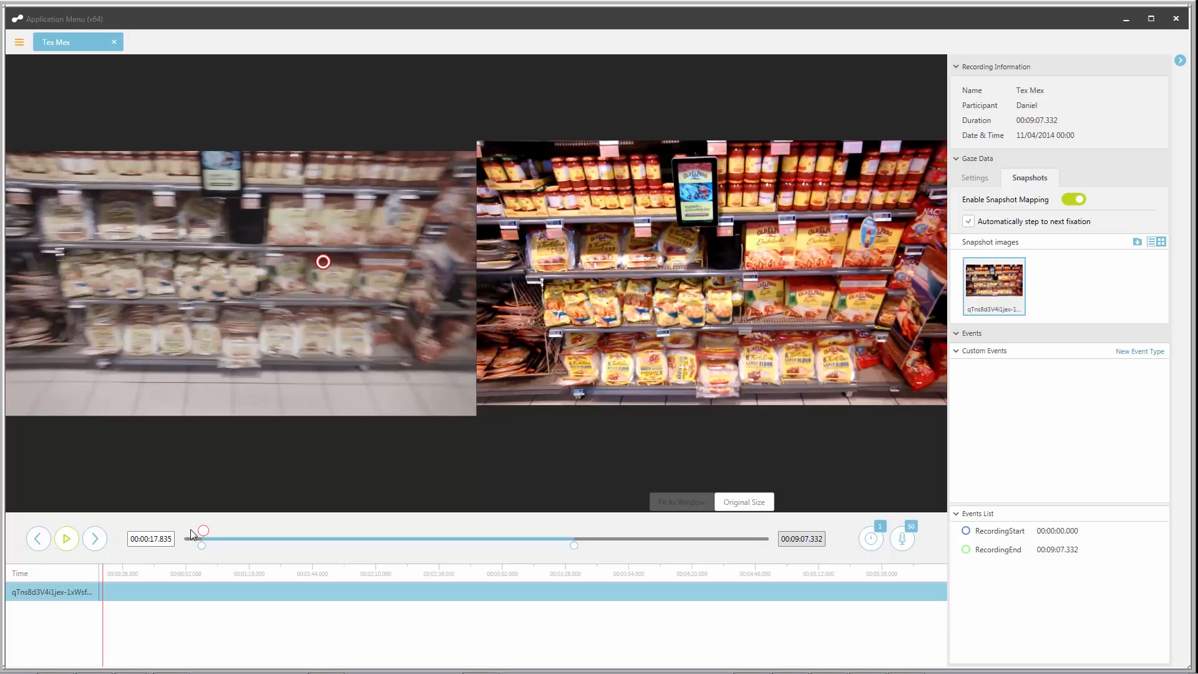
{"action": "mouse_move", "coordinate": [877, 305]}
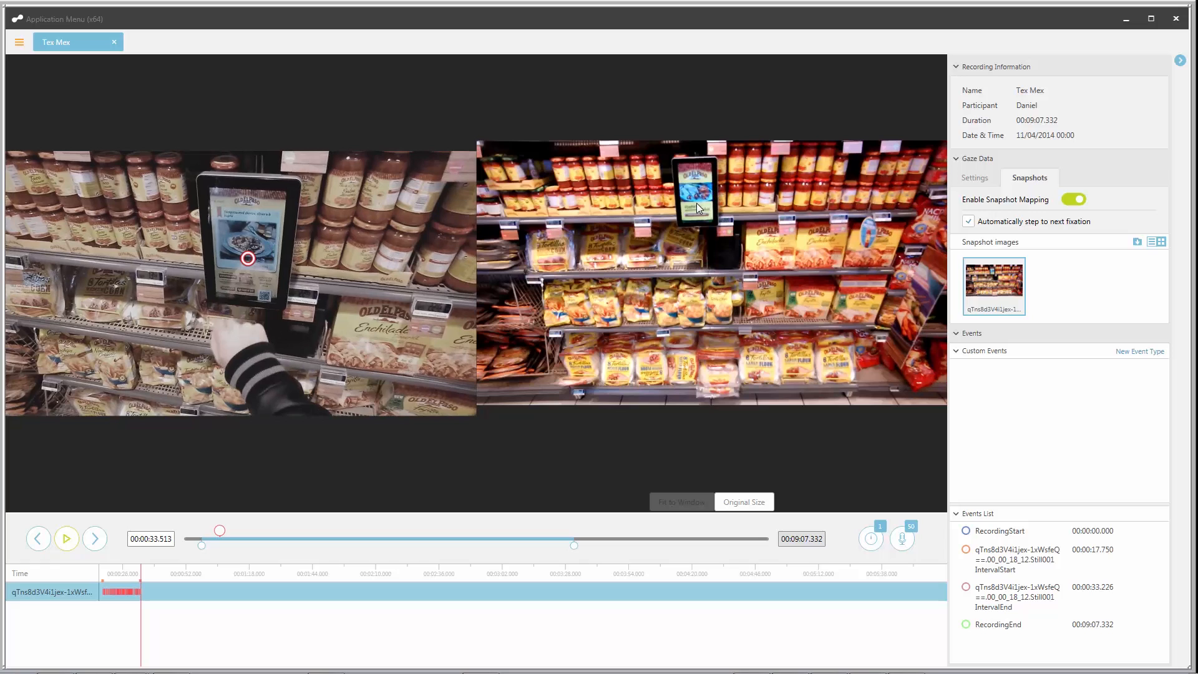
{"action": "left_click", "coordinate": [65, 538]}
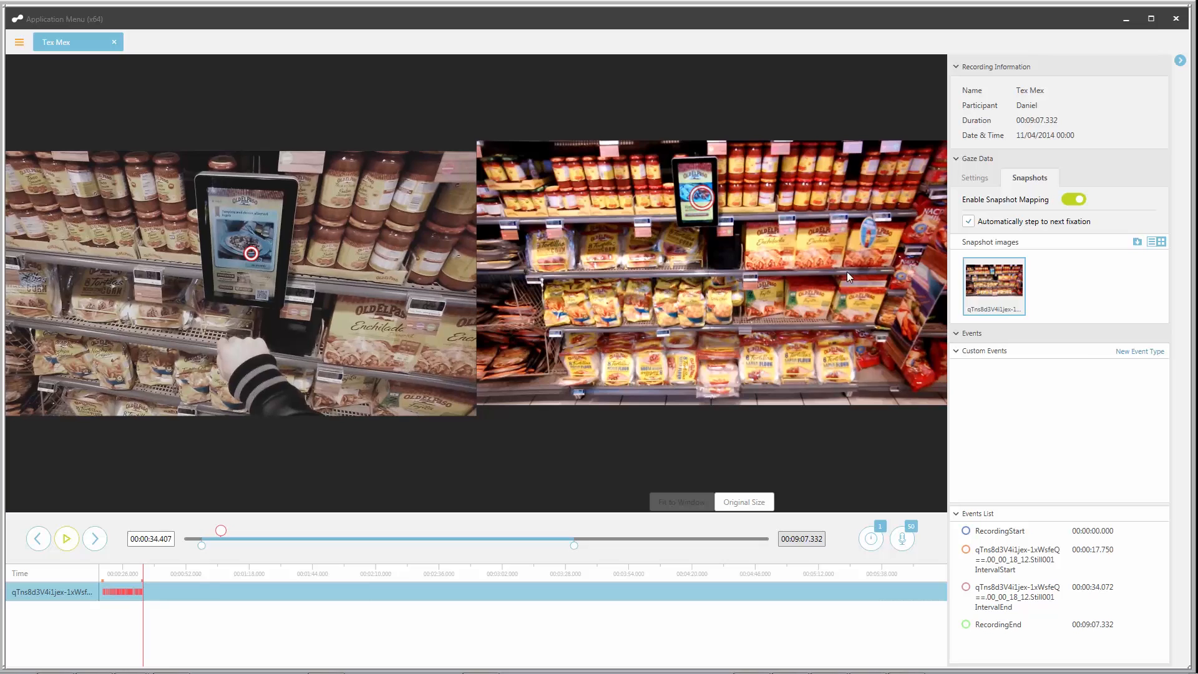
{"action": "left_click", "coordinate": [1139, 351]}
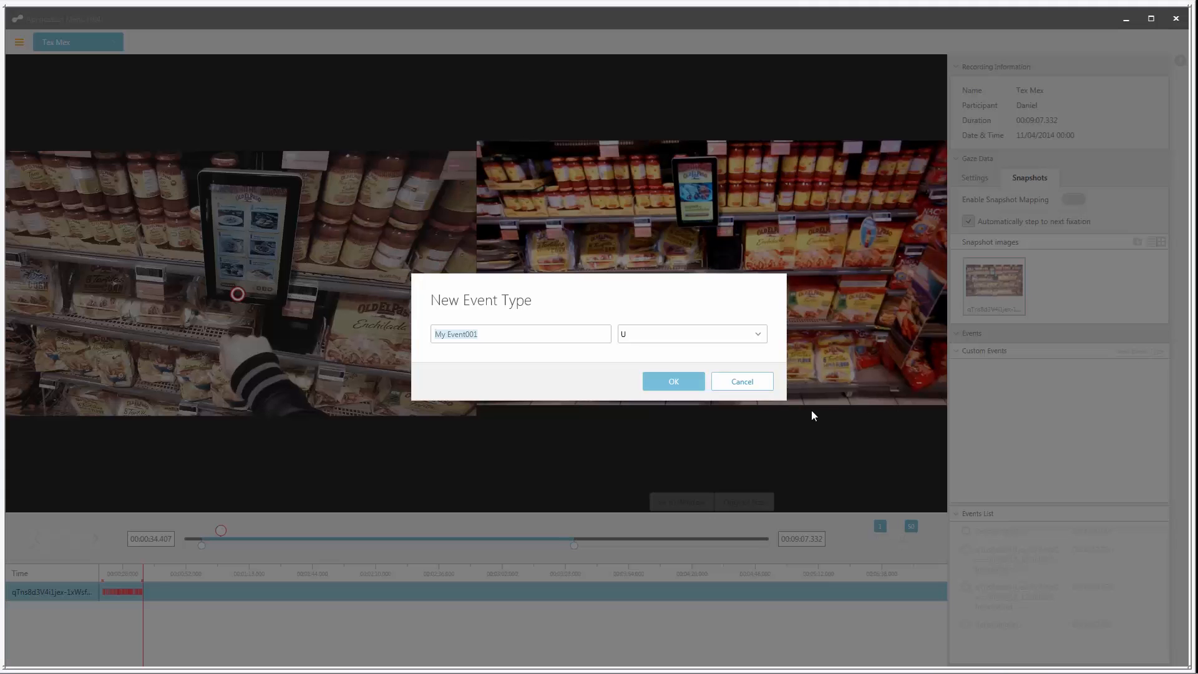
Step: Create the custom event type 'Interacting with Recipe Bank' with hotkey U
{"action": "type", "text": "Interacting with"}
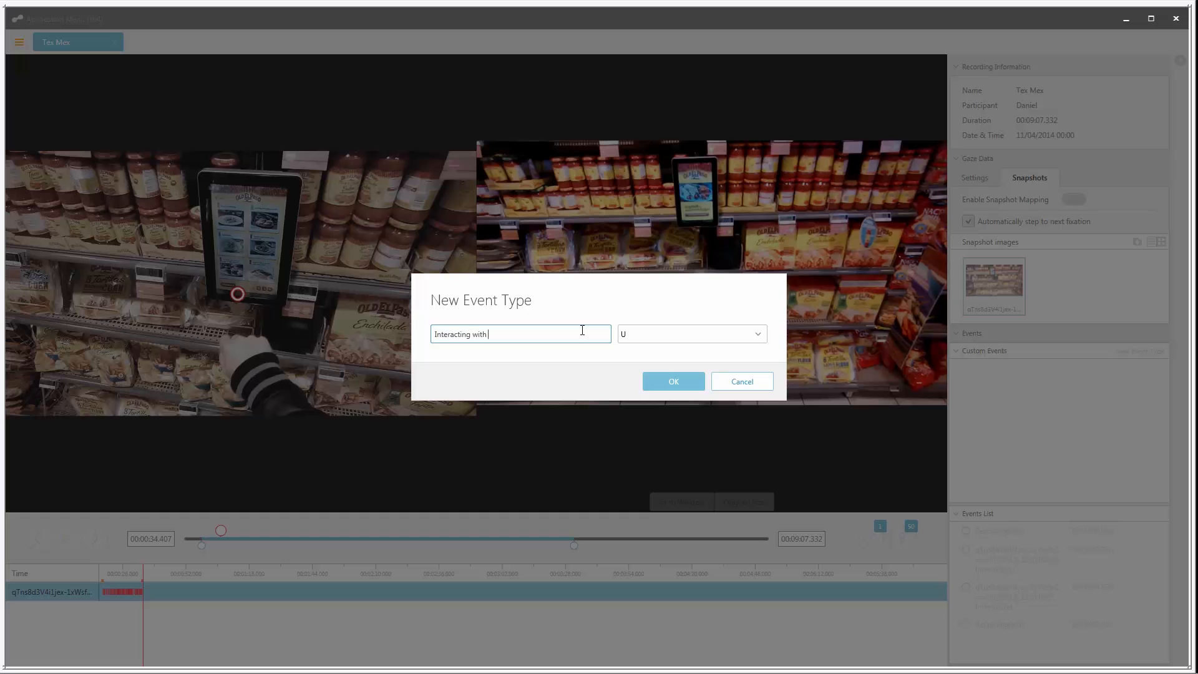
{"action": "type", "text": "Rec"}
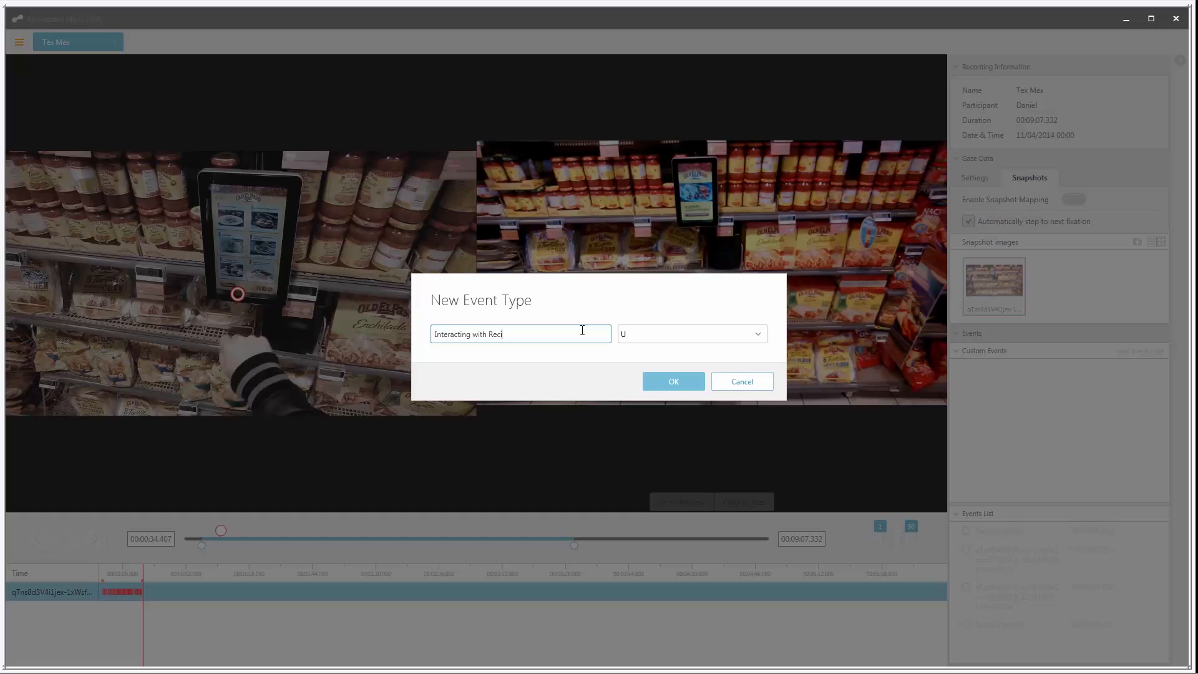
{"action": "left_click", "coordinate": [673, 381]}
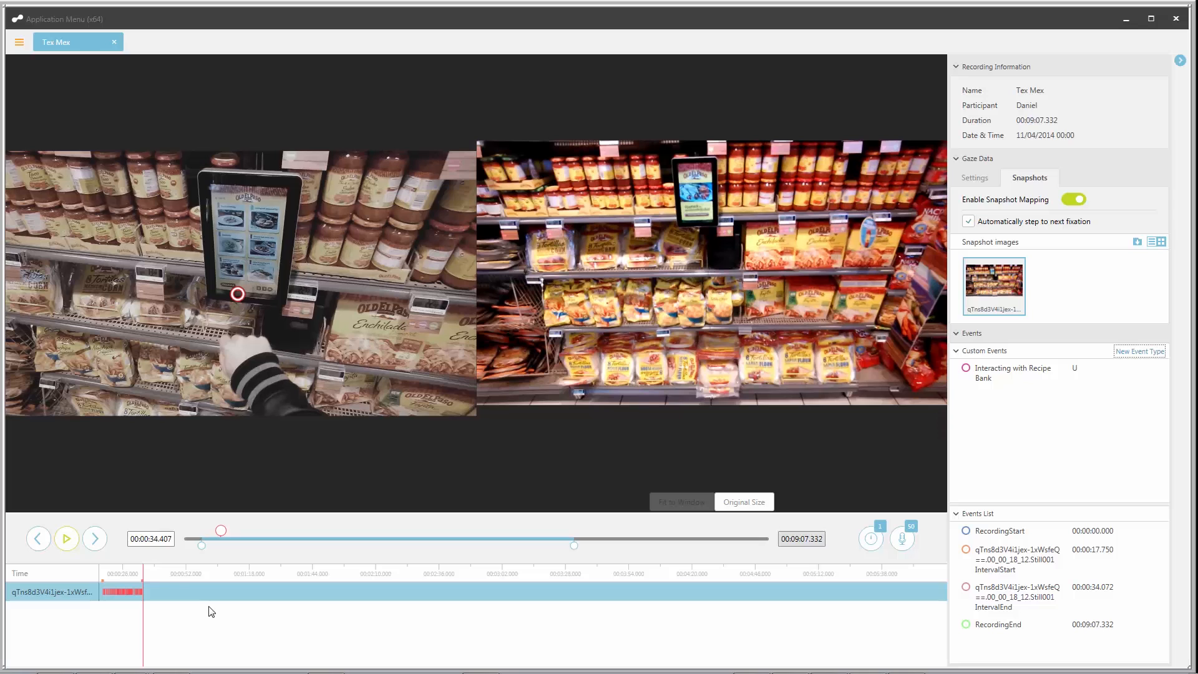
{"action": "mouse_move", "coordinate": [140, 575]}
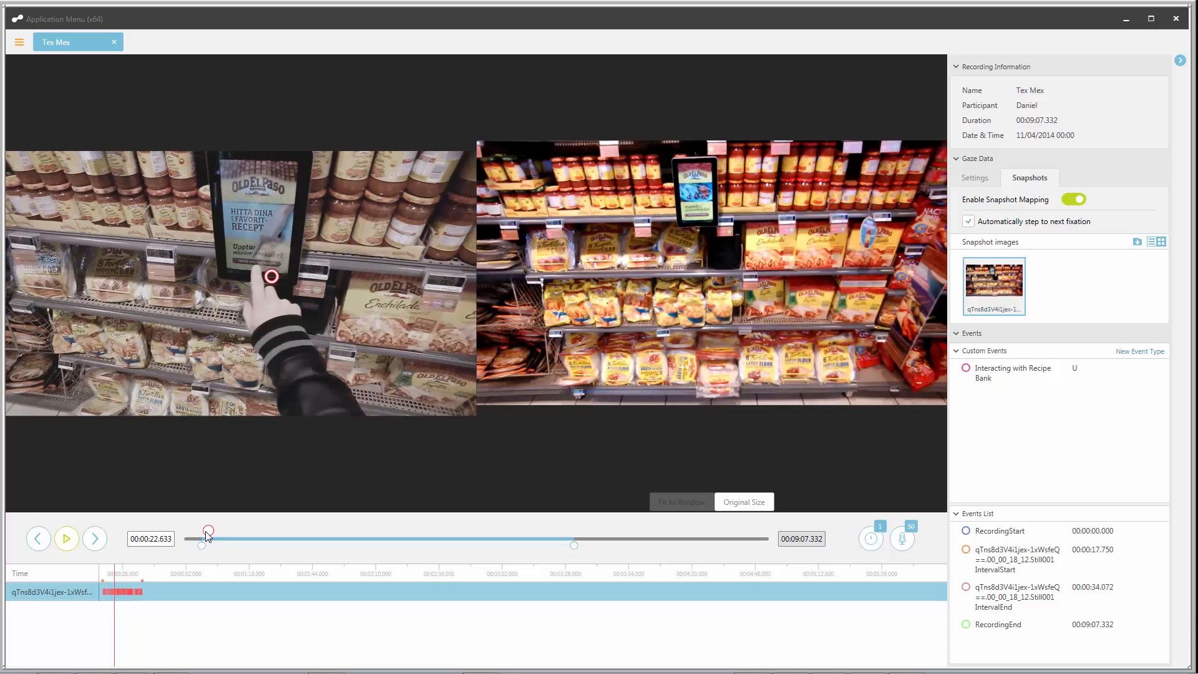
Step: Rewind playback to about 00:00:18 and replay to review the mapped gaze
{"action": "left_click_drag", "start_coordinate": [208, 531], "coordinate": [203, 531]}
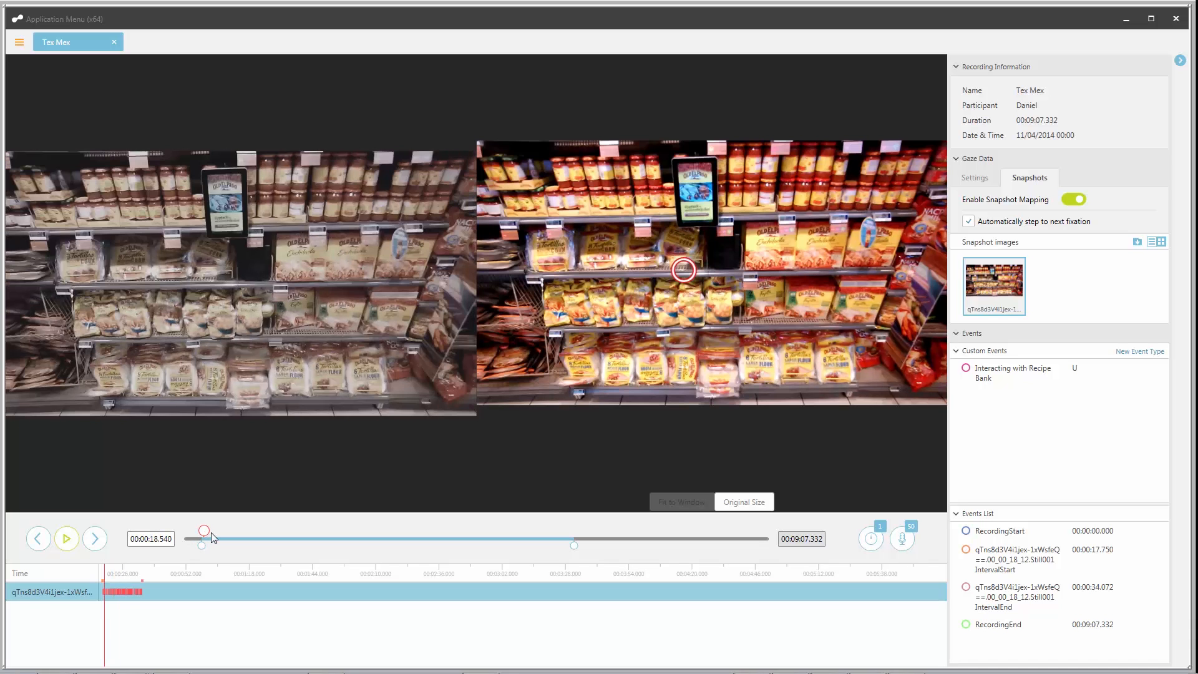
{"action": "left_click", "coordinate": [66, 539]}
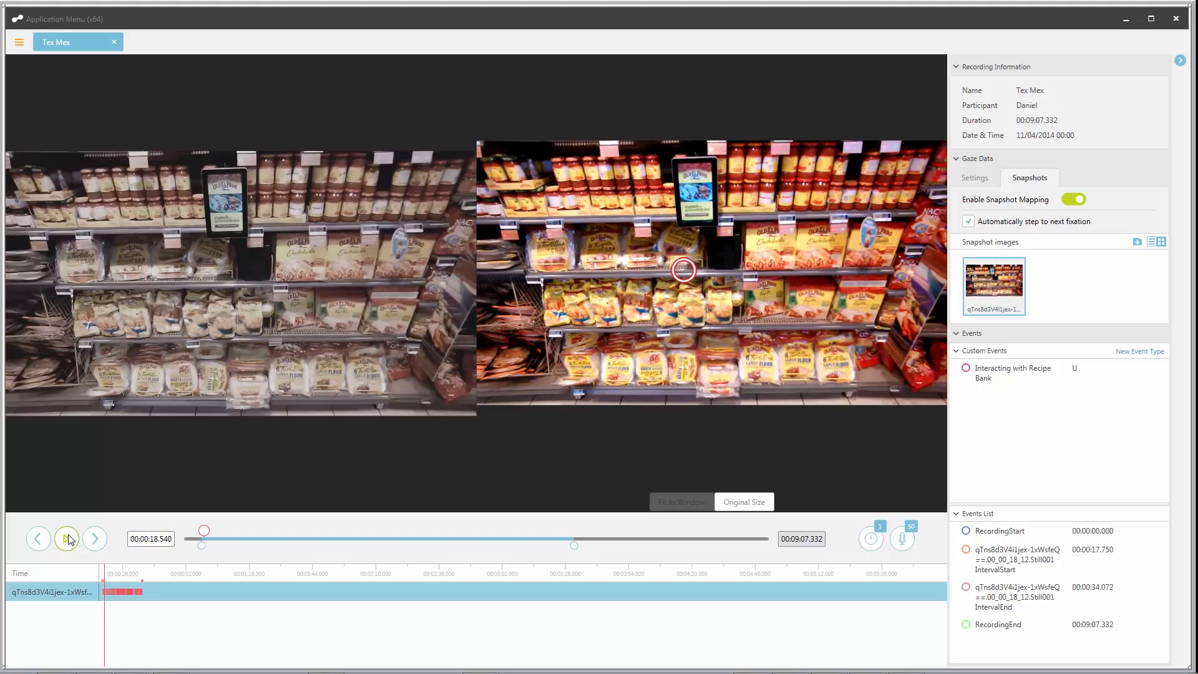
{"action": "left_click", "coordinate": [65, 539]}
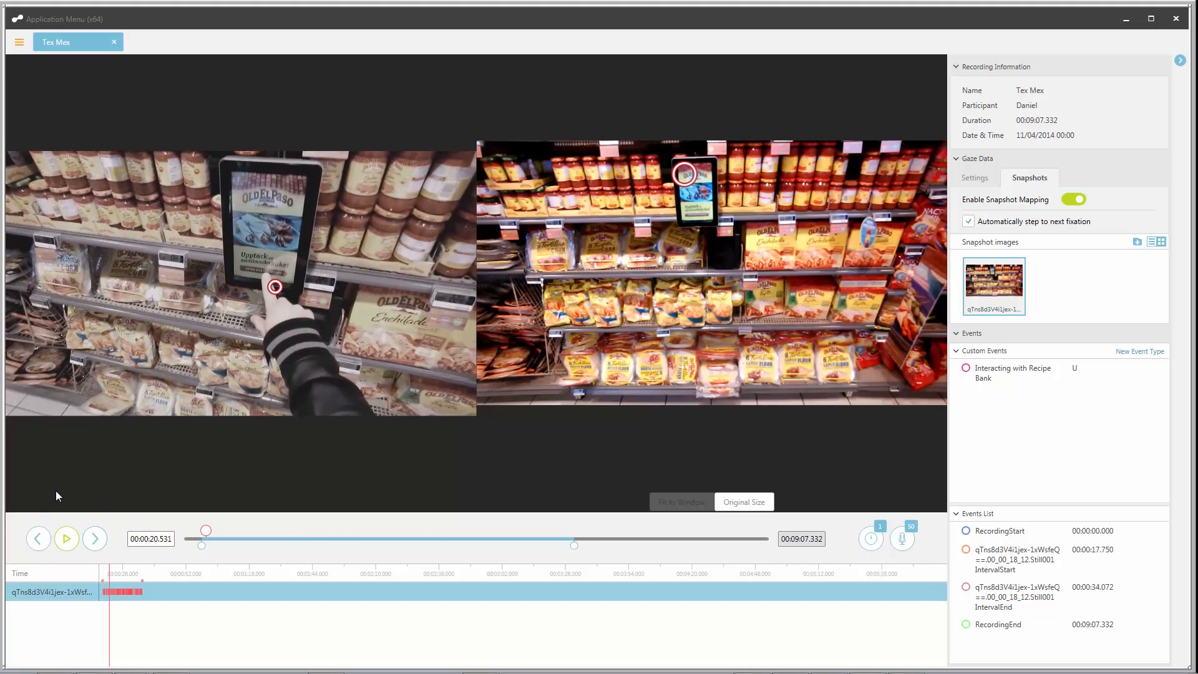
{"action": "left_click", "coordinate": [66, 538]}
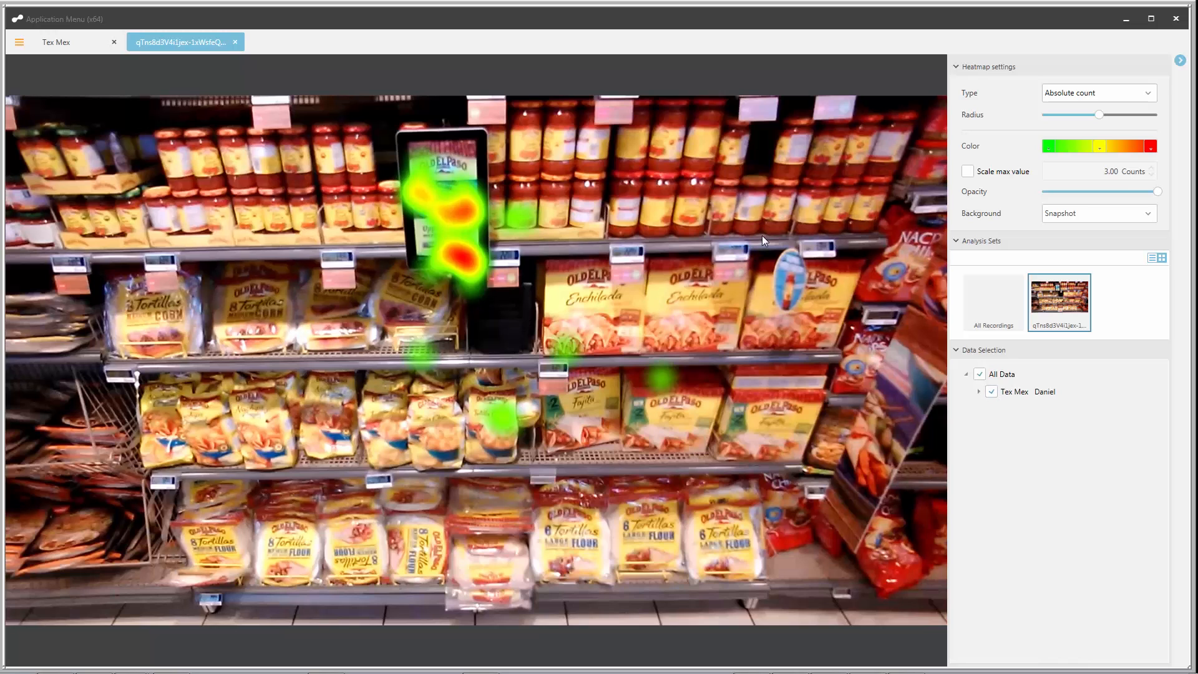
{"action": "mouse_move", "coordinate": [1091, 182]}
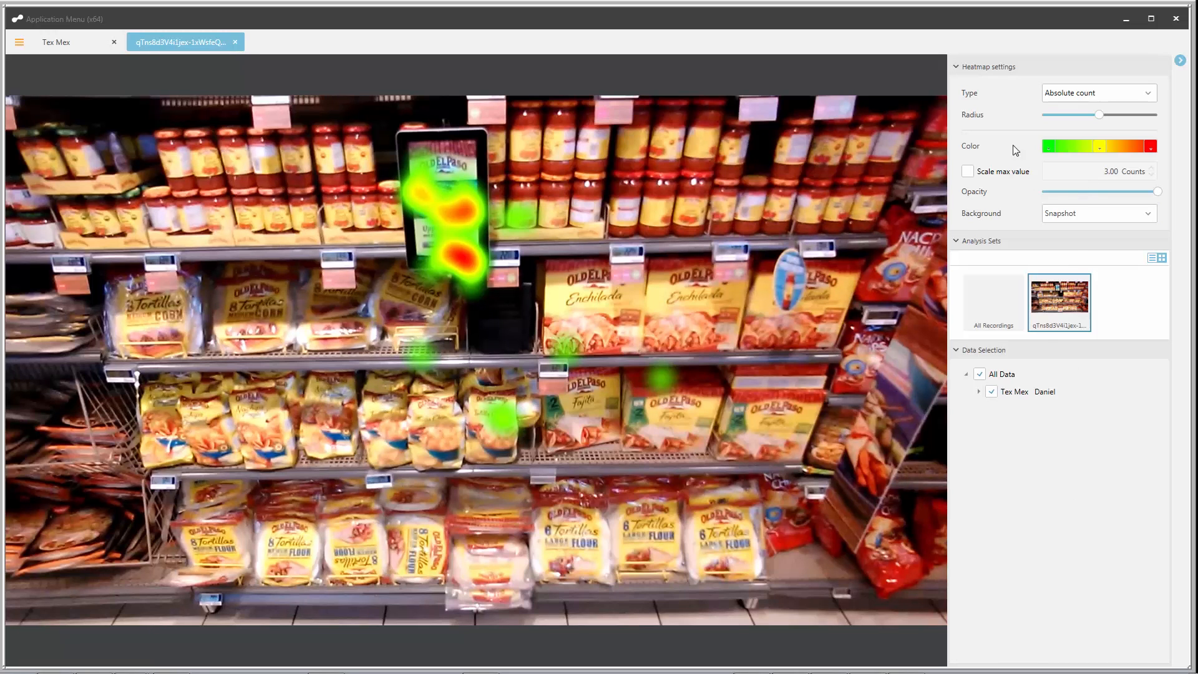
{"action": "mouse_move", "coordinate": [967, 144]}
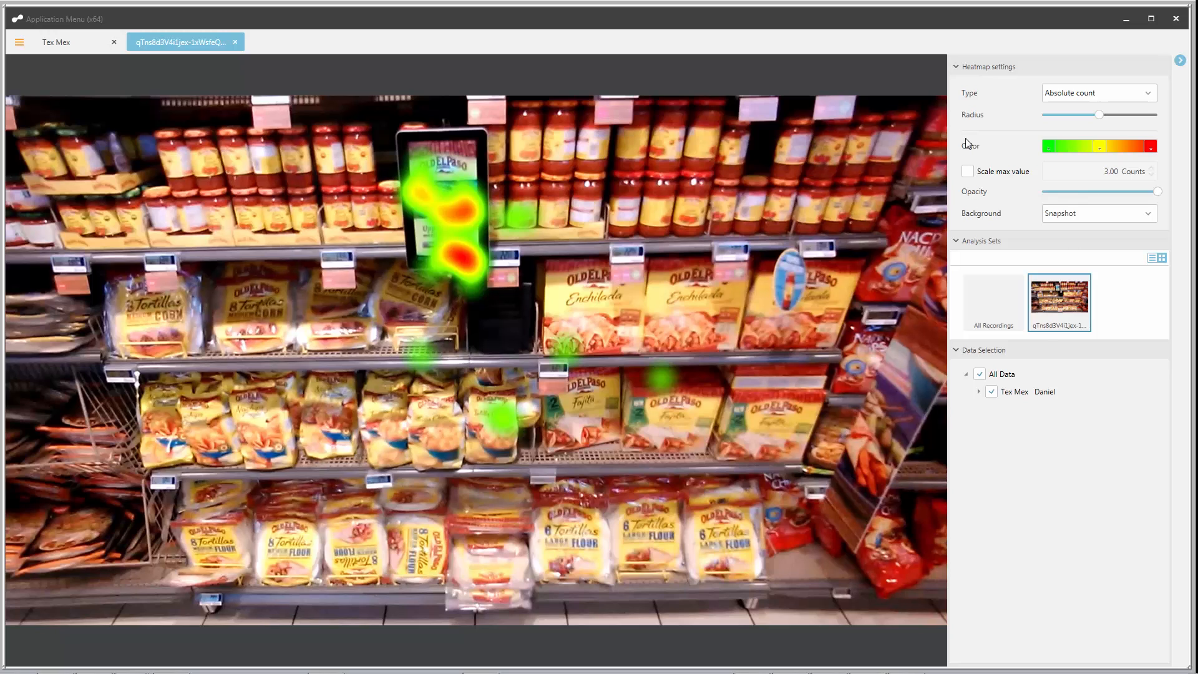
{"action": "mouse_move", "coordinate": [825, 51]}
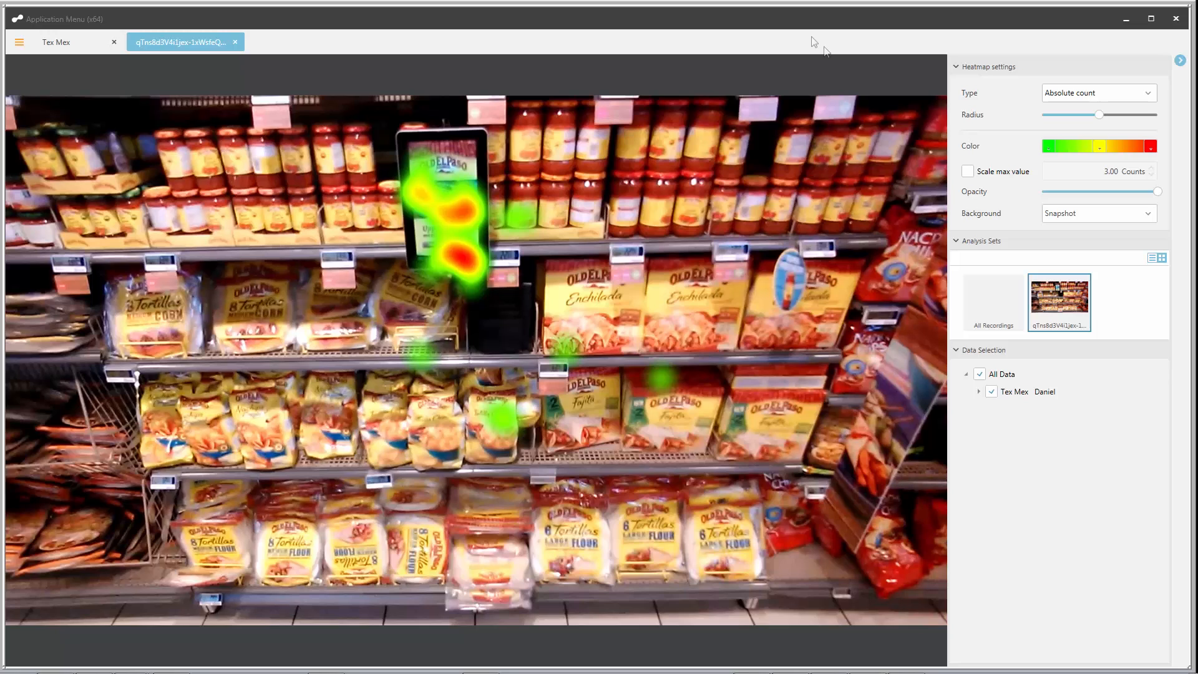
{"action": "mouse_move", "coordinate": [812, 43]}
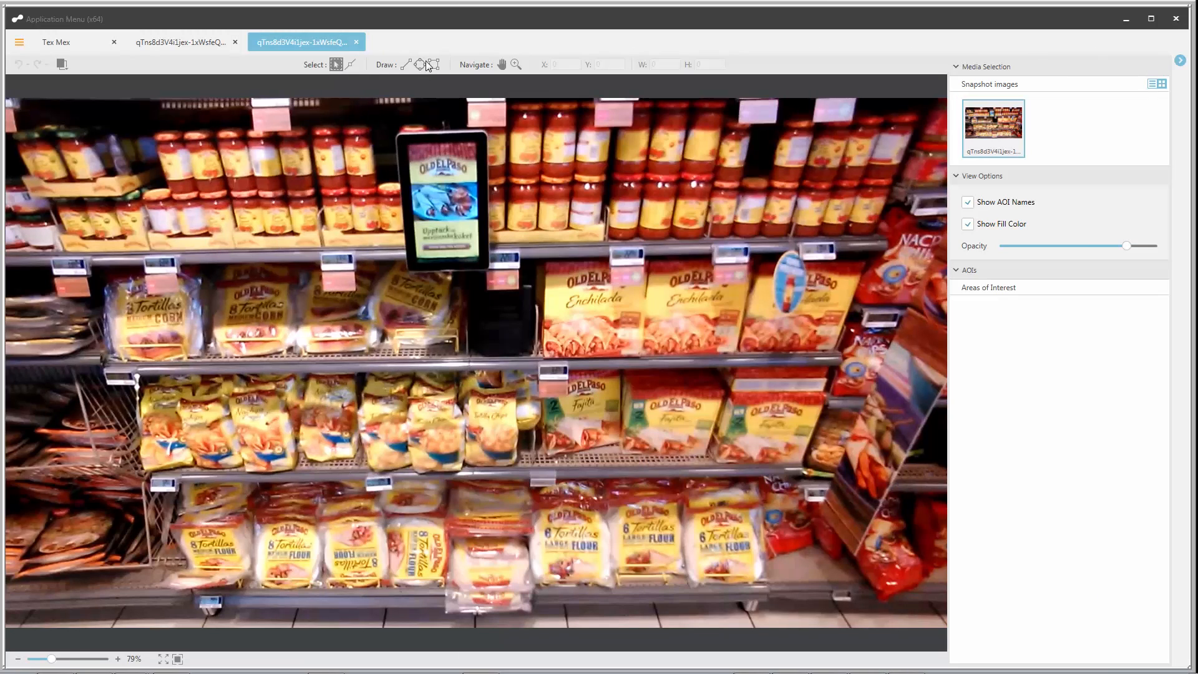
Step: Draw the Recipe Bank and Promotion 1 AOIs, then pick export columns including right-eye gaze direction
{"action": "left_click_drag", "start_coordinate": [403, 138], "coordinate": [485, 267]}
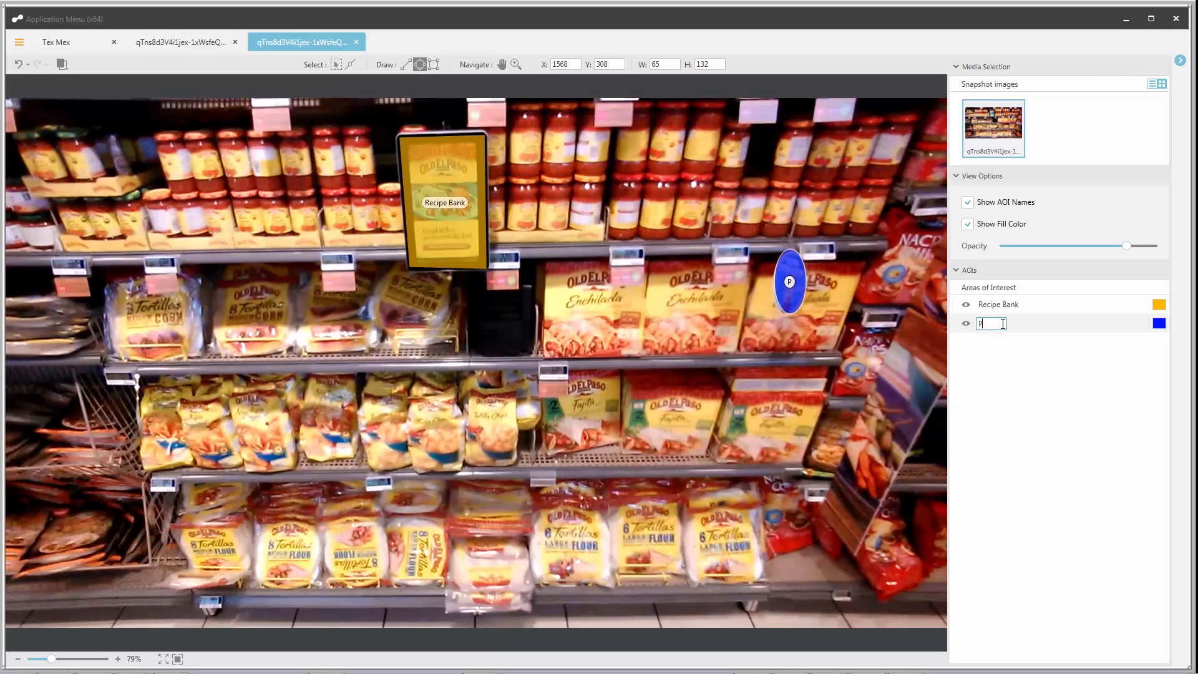
{"action": "type", "text": "Promotion 1"}
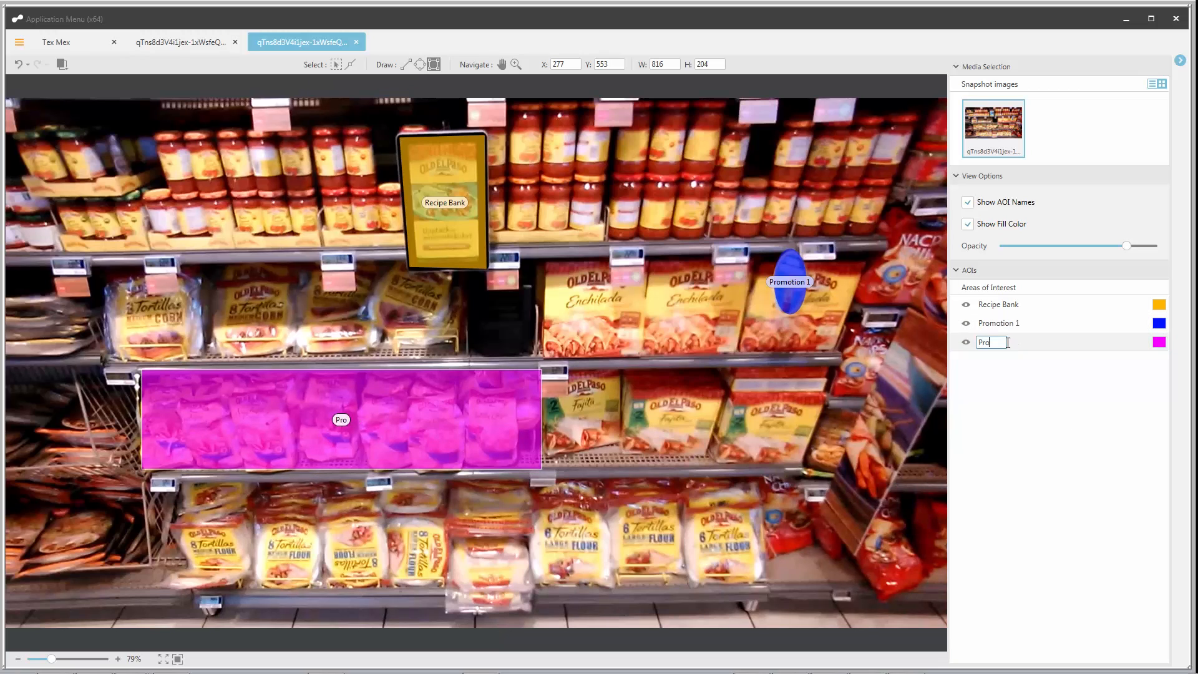
{"action": "left_click", "coordinate": [1158, 342]}
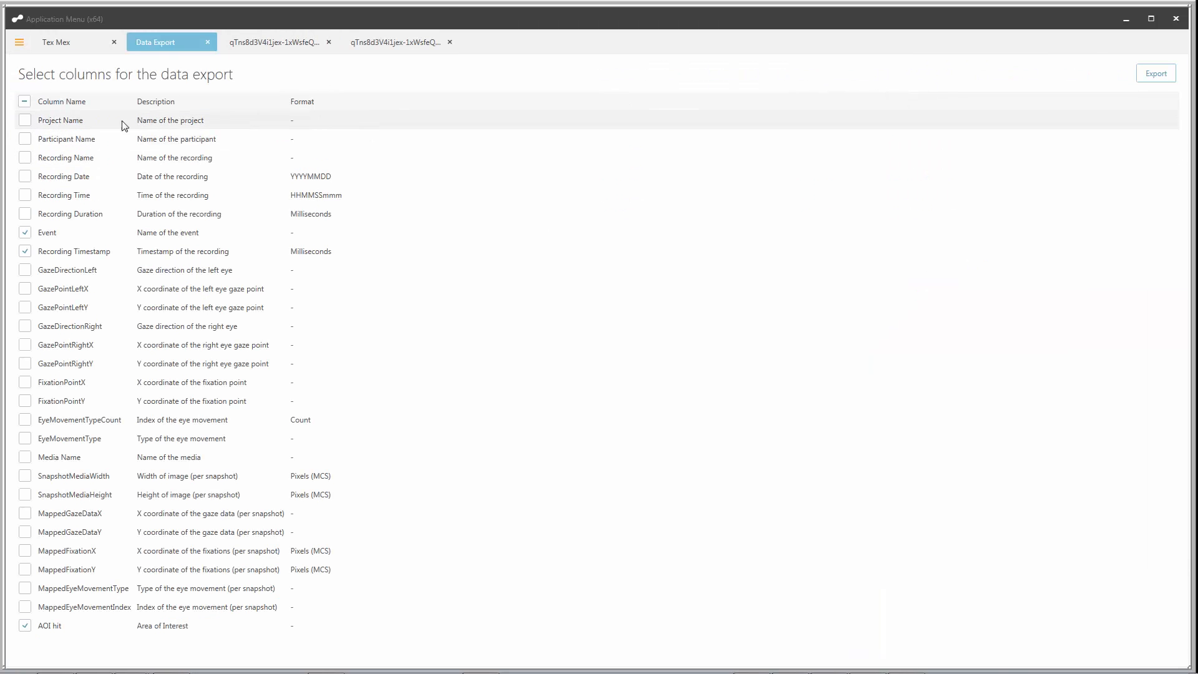
{"action": "left_click", "coordinate": [25, 327]}
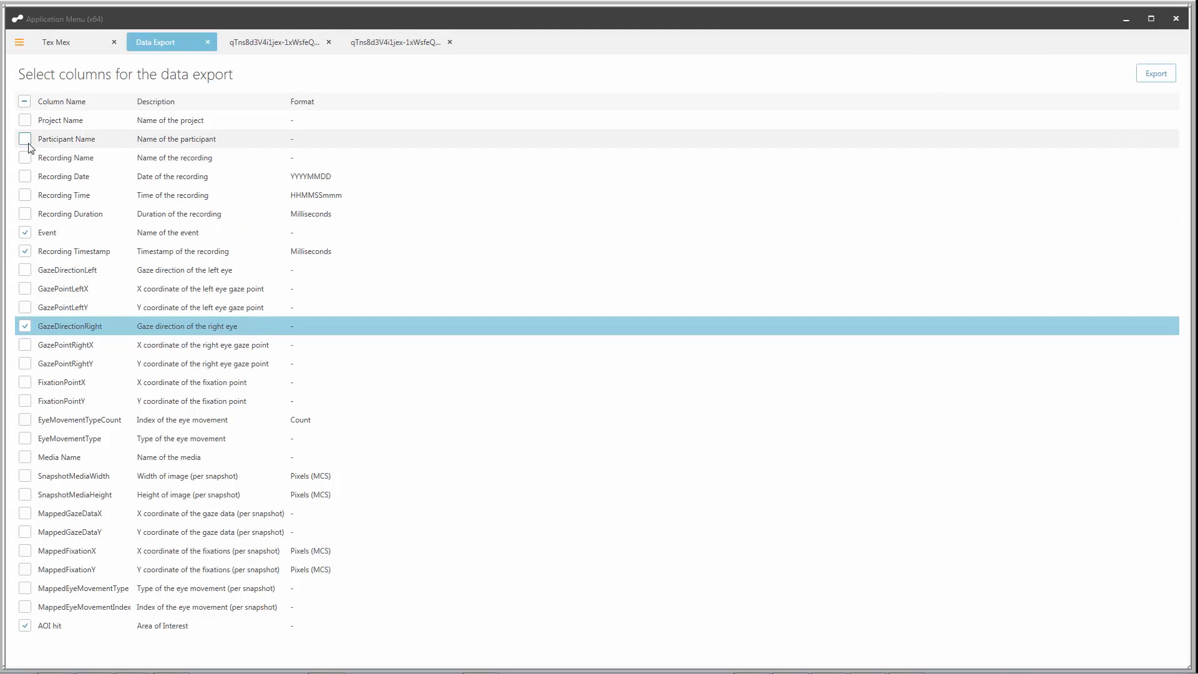